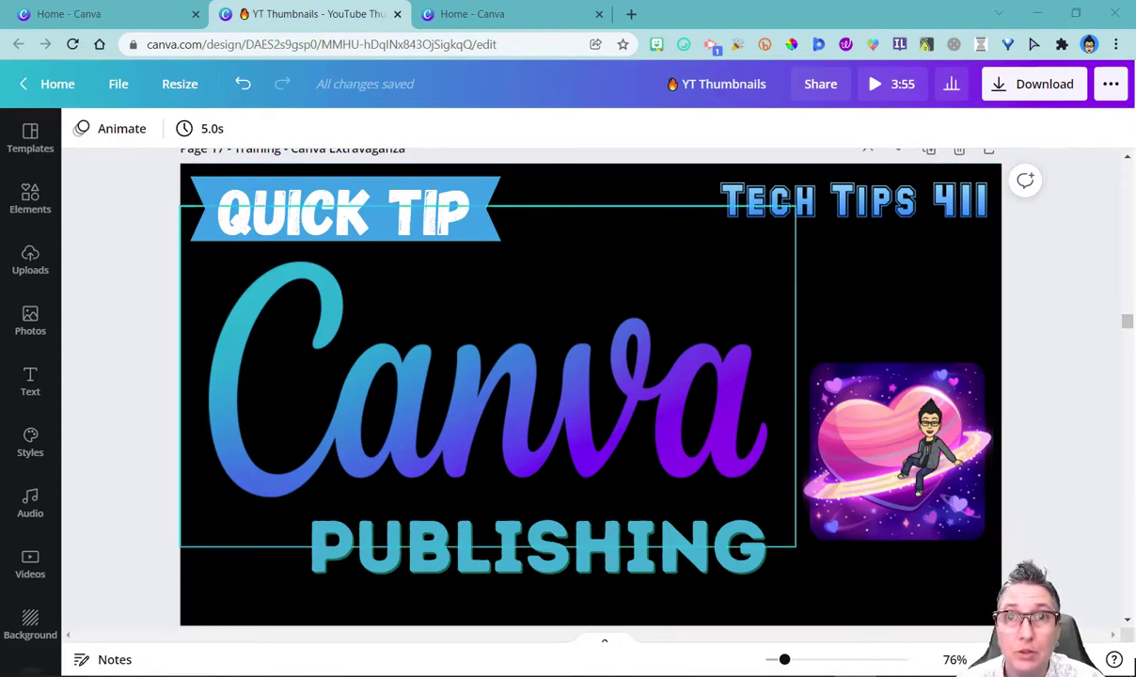
Switch the YT Thumbnails design to grid view showing every page at once
left_click(895, 451)
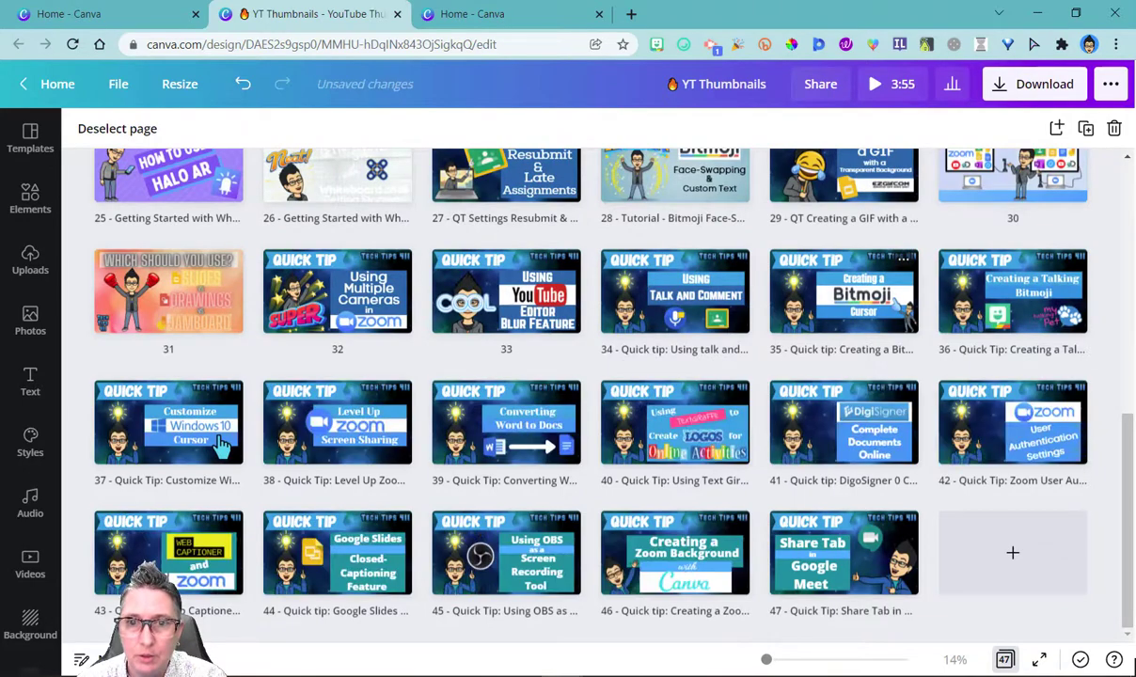
Bring page 17, the Canva Publishing thumbnail, into single-page editing
scroll("up", 3)
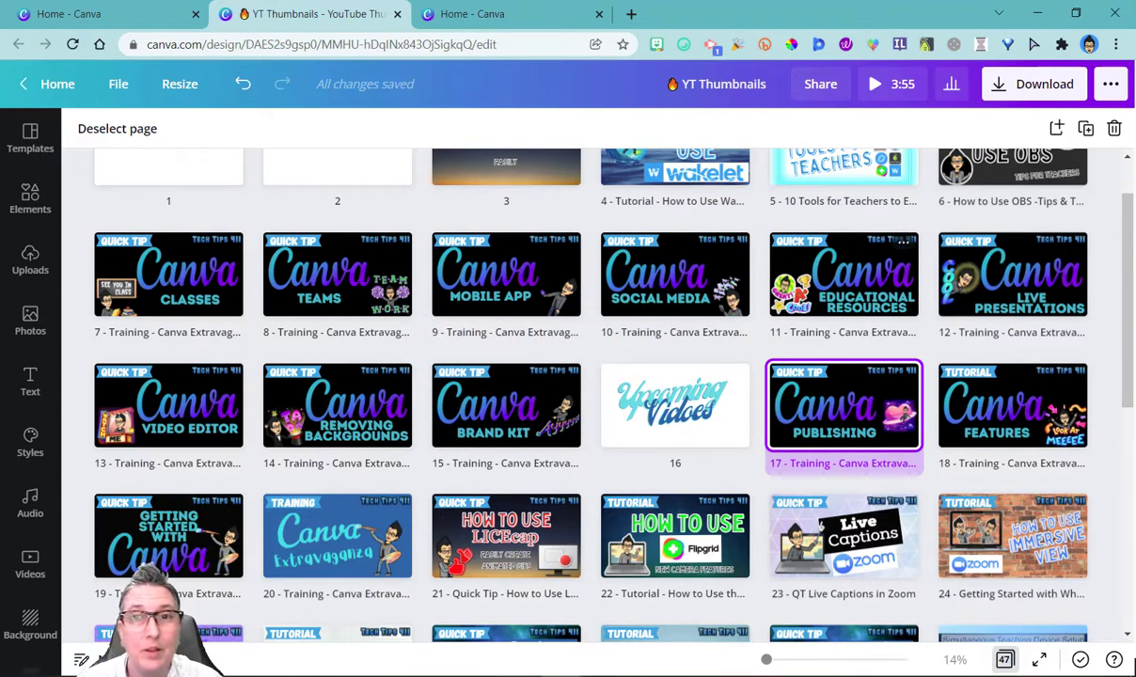
scroll("down", 3)
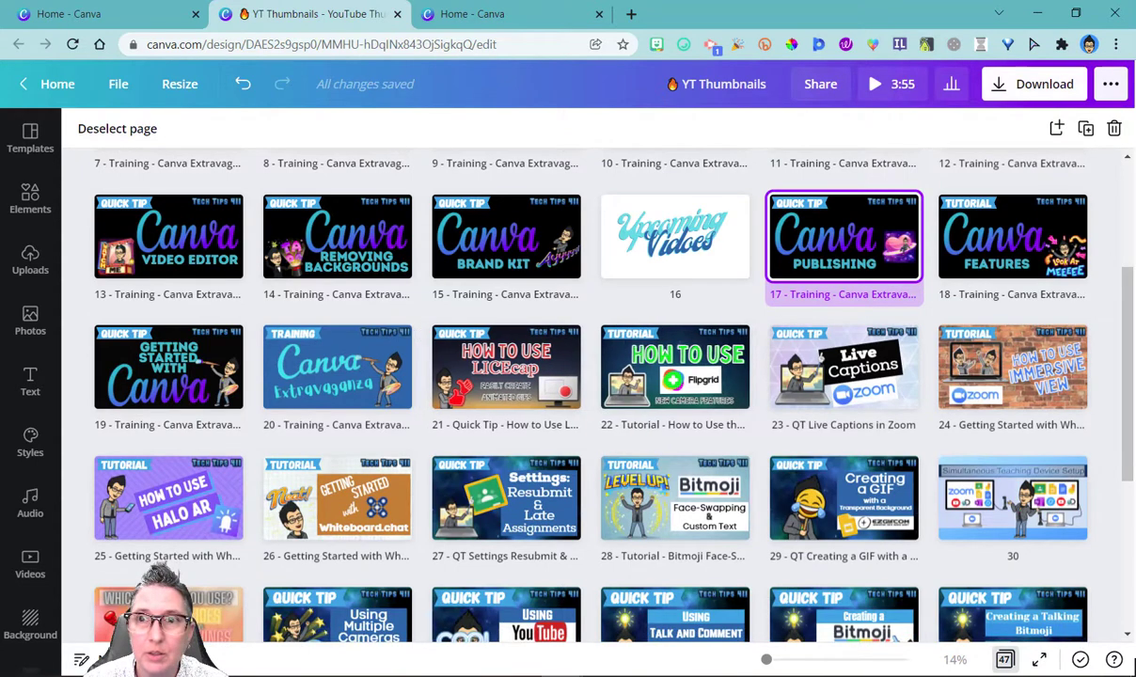
double_click(843, 235)
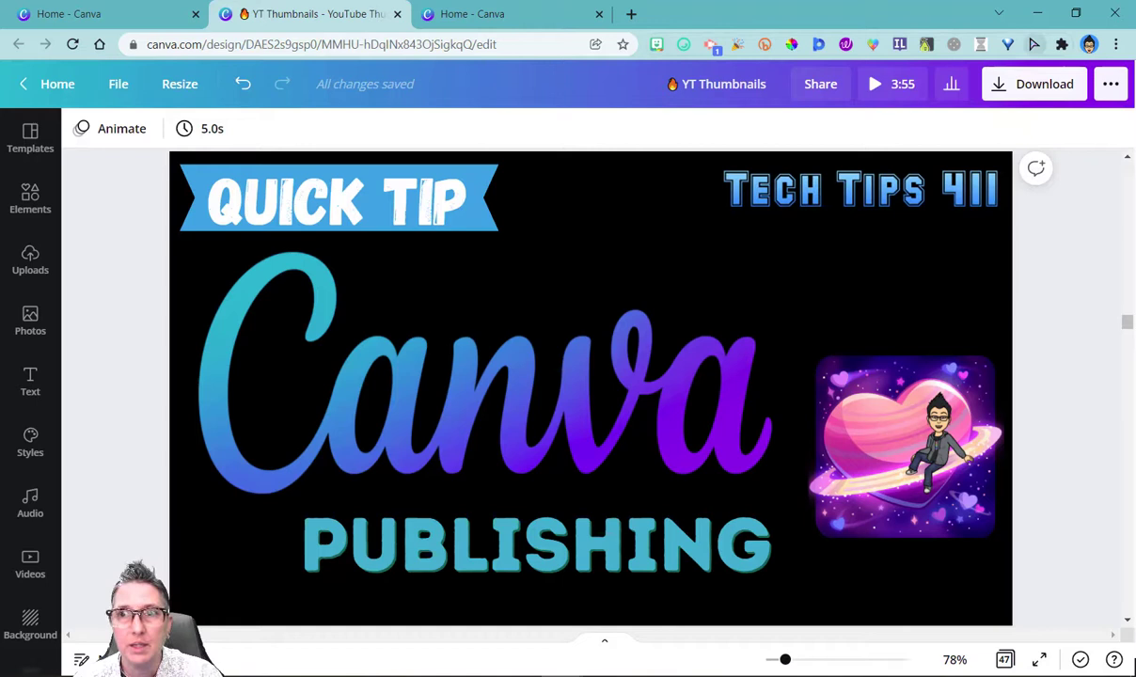
In the download settings, select only Page 17 for export
left_click(1034, 83)
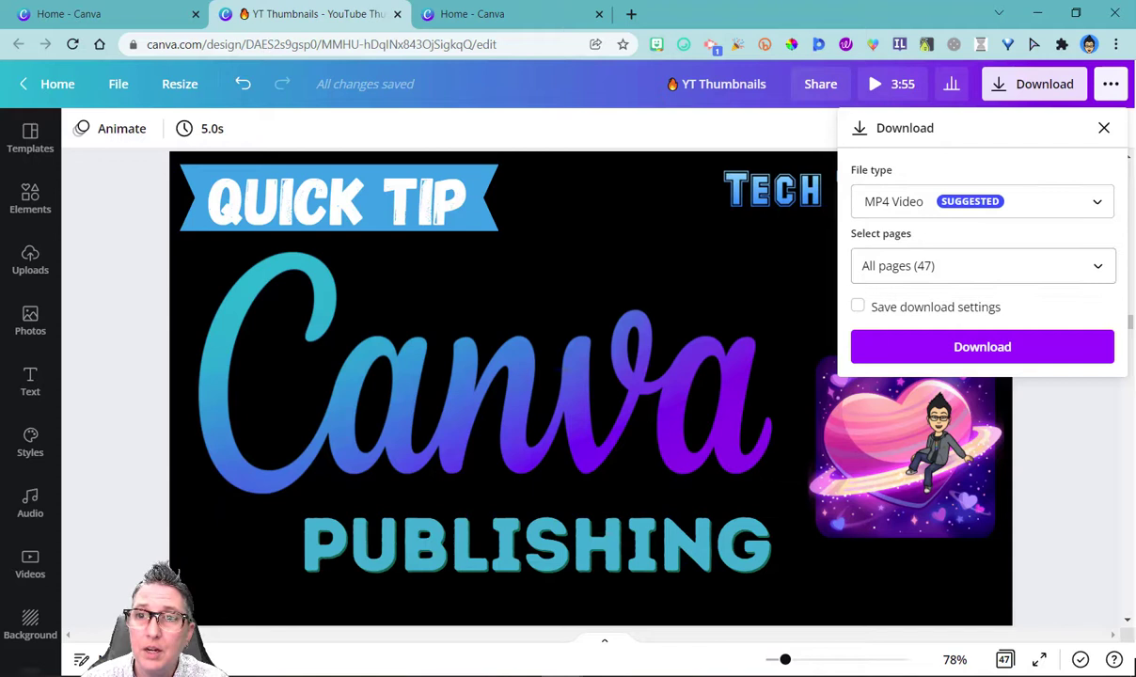
left_click(982, 266)
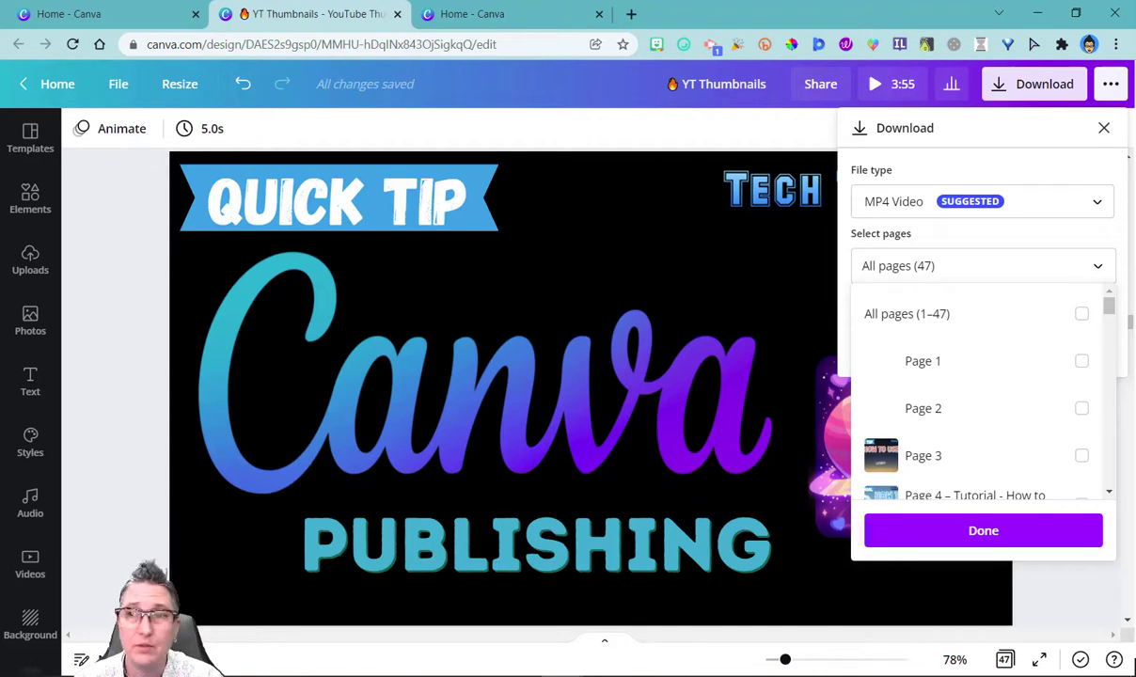
scroll("down", 3)
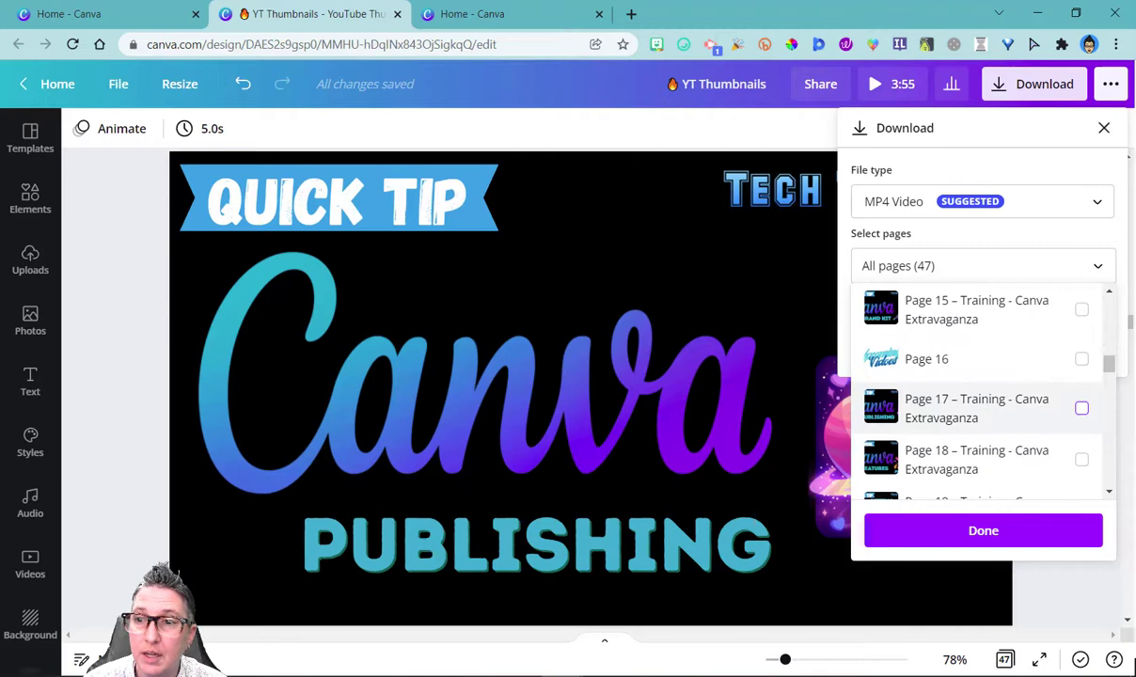
left_click(1081, 406)
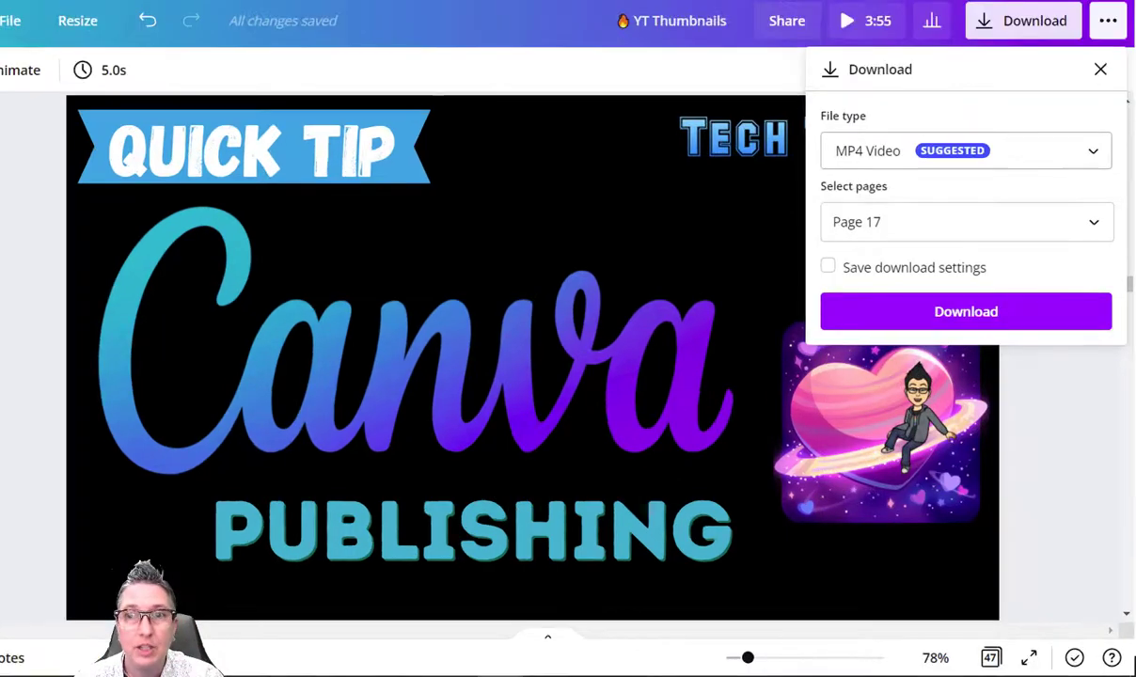
Export page 17 as a PNG image
left_click(963, 150)
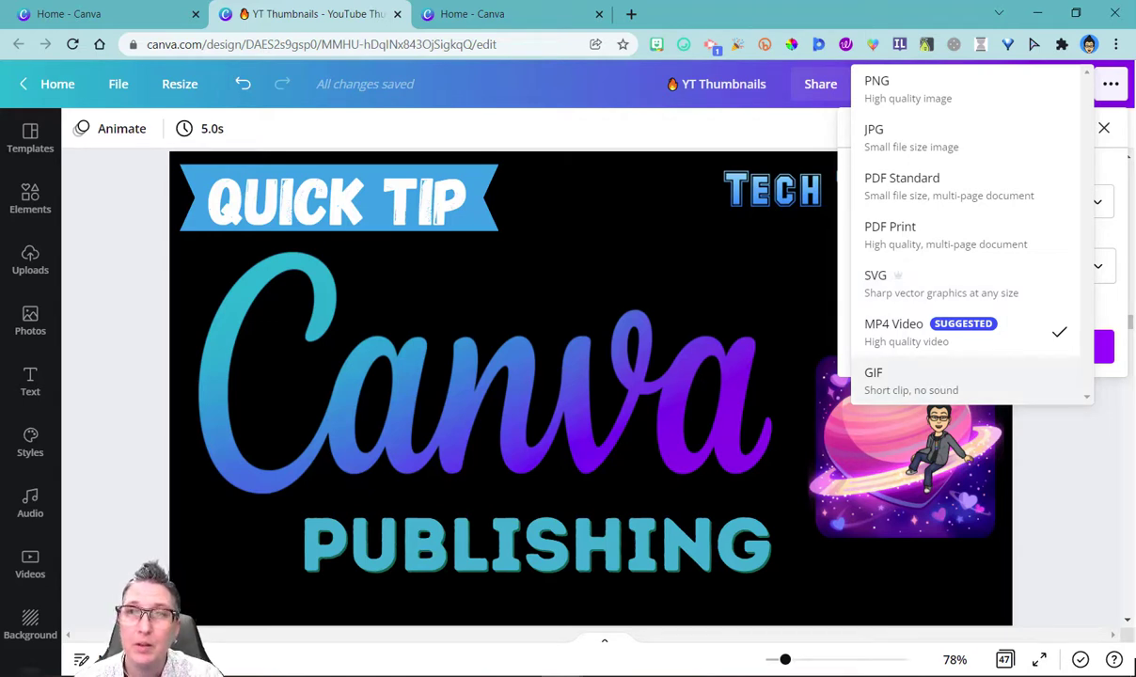
left_click(877, 91)
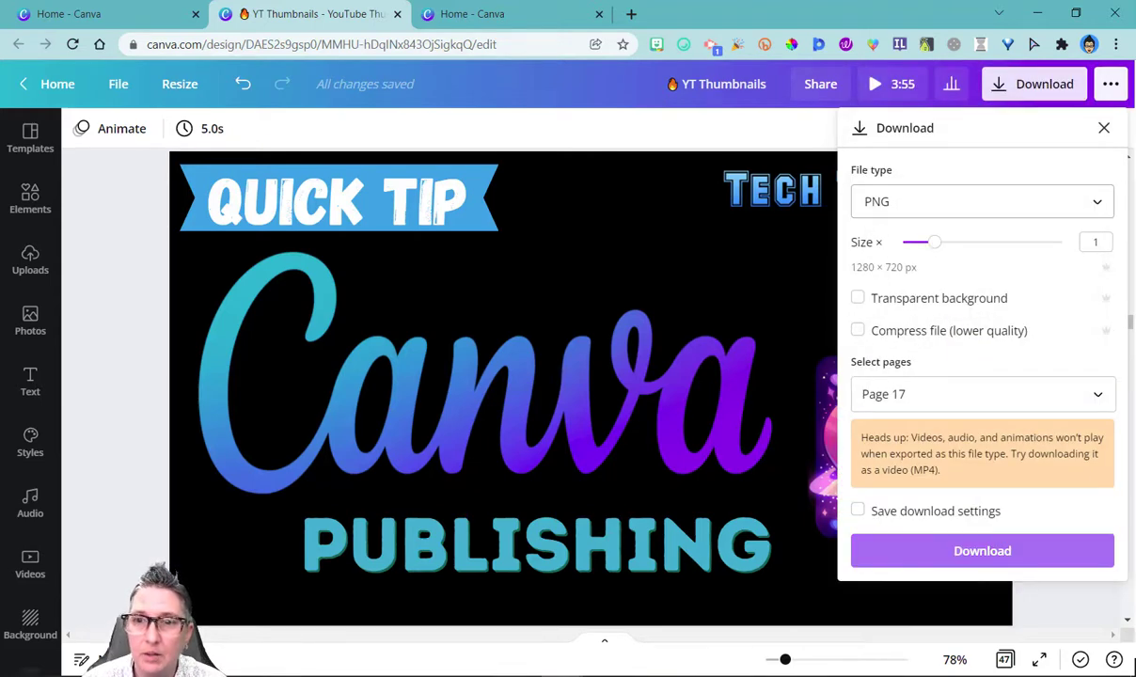
left_click(982, 549)
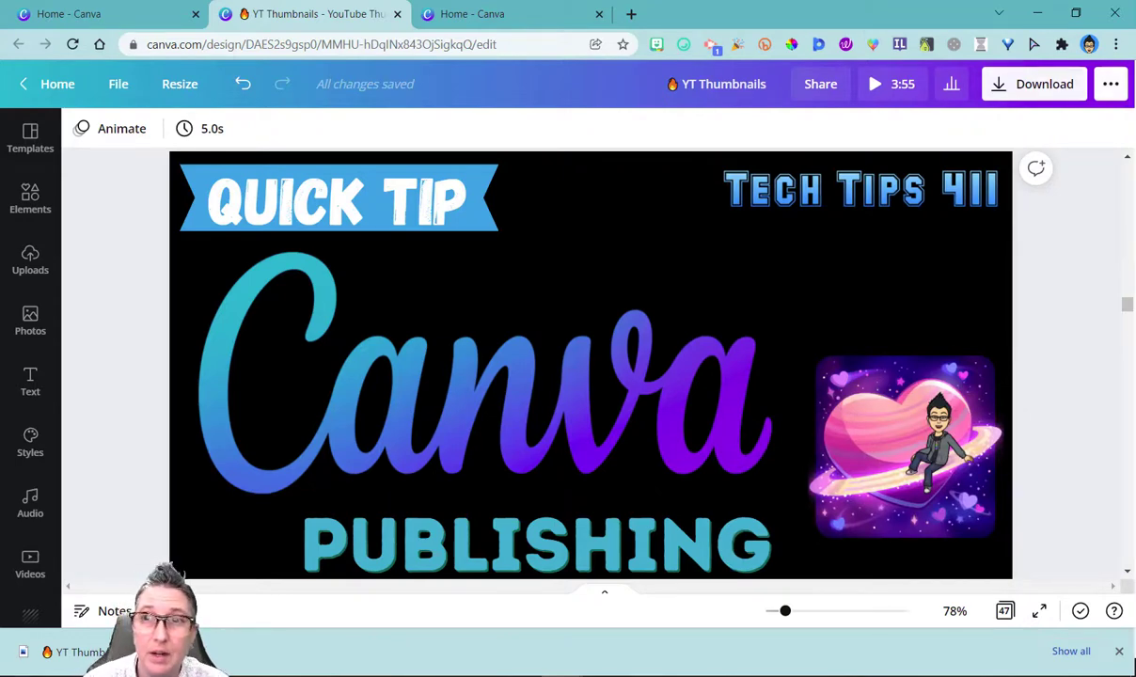
Reveal the full publish and share options, down to the print products list
left_click(820, 82)
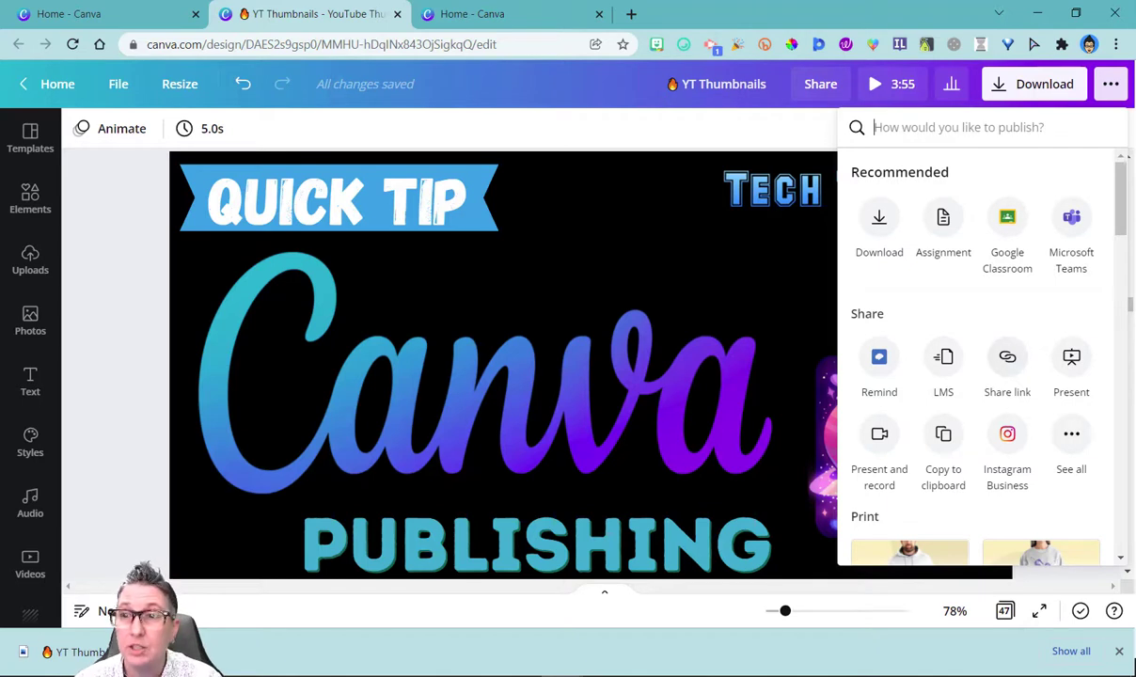
scroll("down", 3)
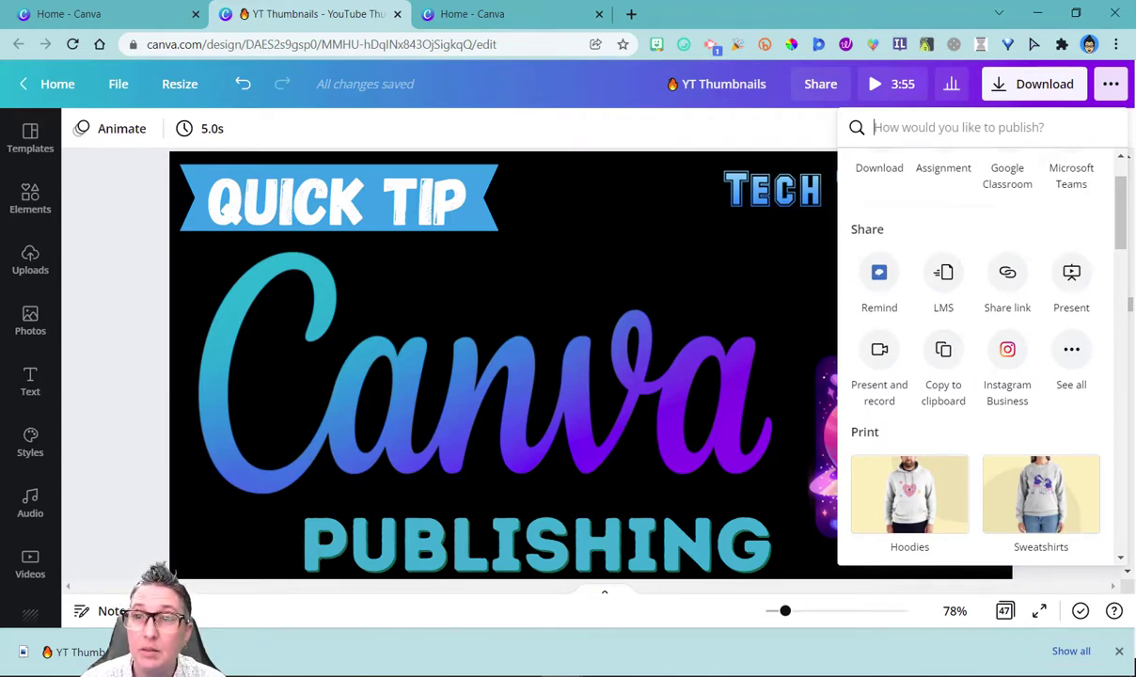
scroll("down", 3)
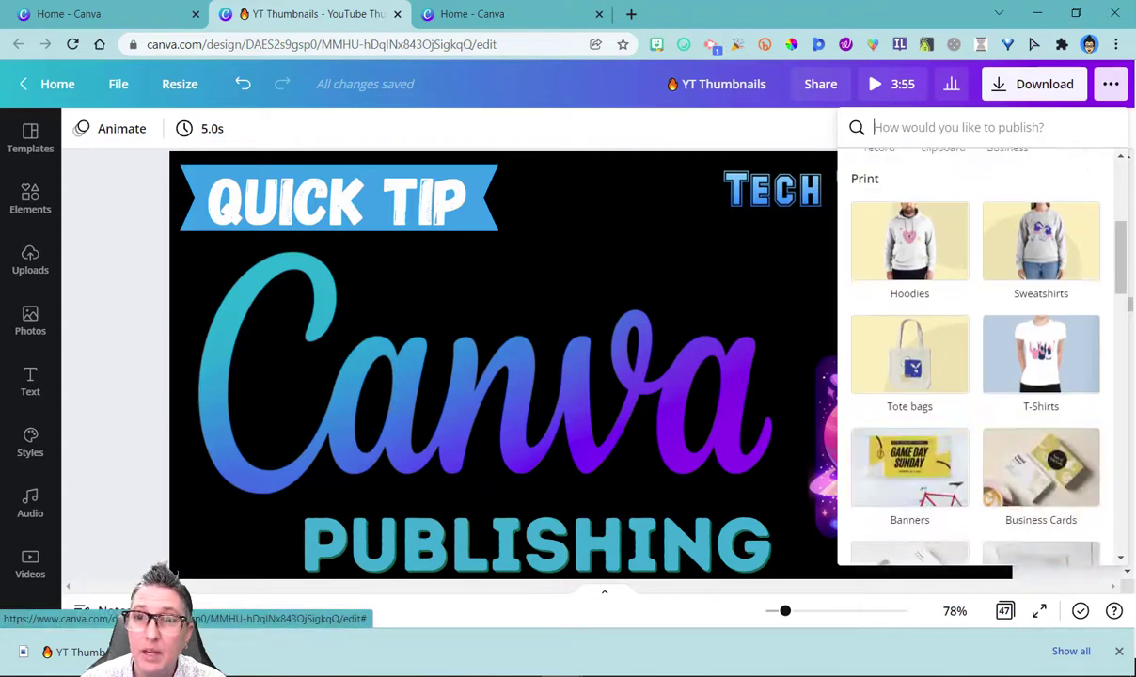
scroll("down", 3)
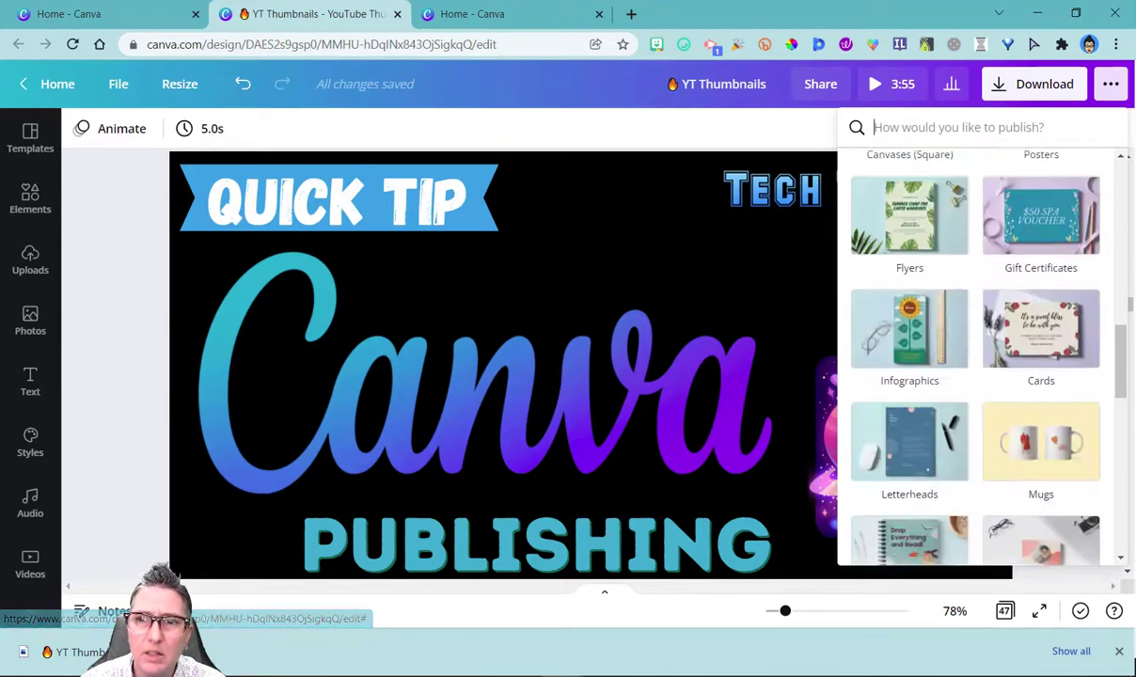